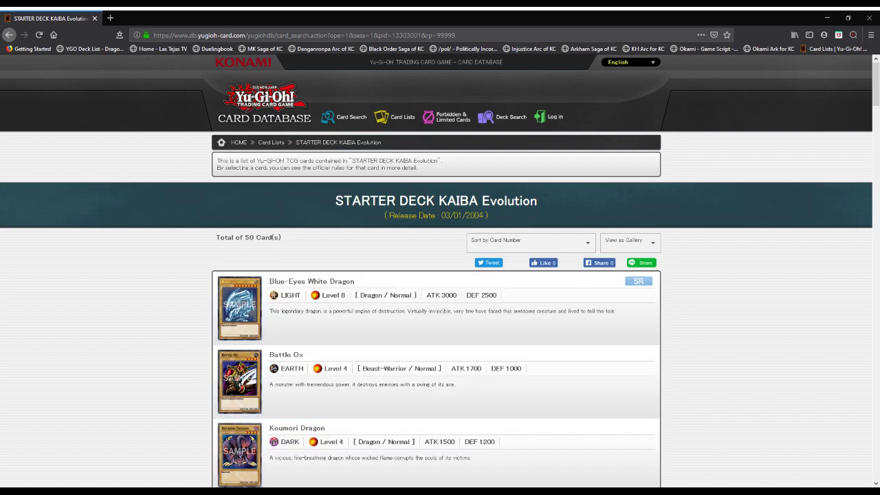
- Scroll through the deck's opening monsters, Blue-Eyes White Dragon onward, and back up
scroll(down, 3)
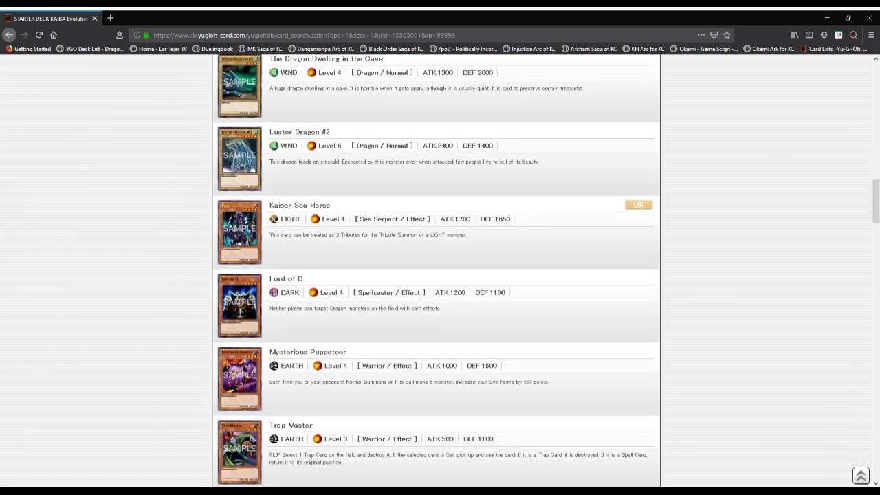
scroll(down, 3)
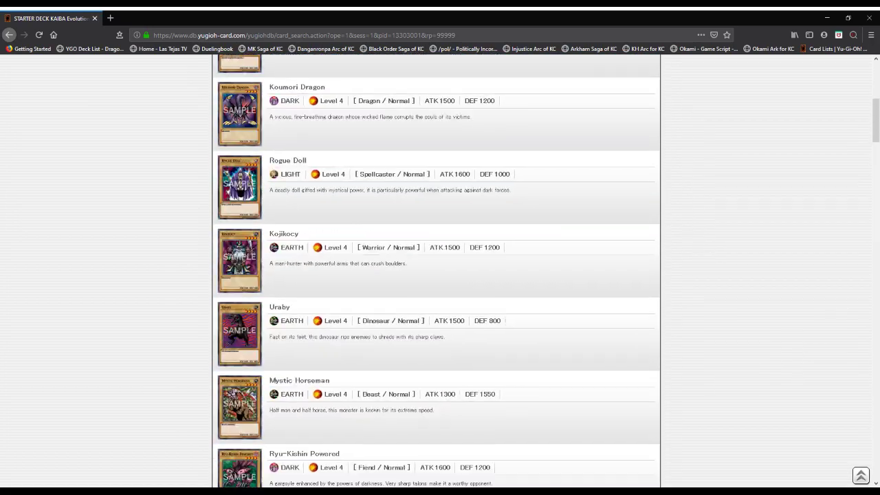
scroll(up, 3)
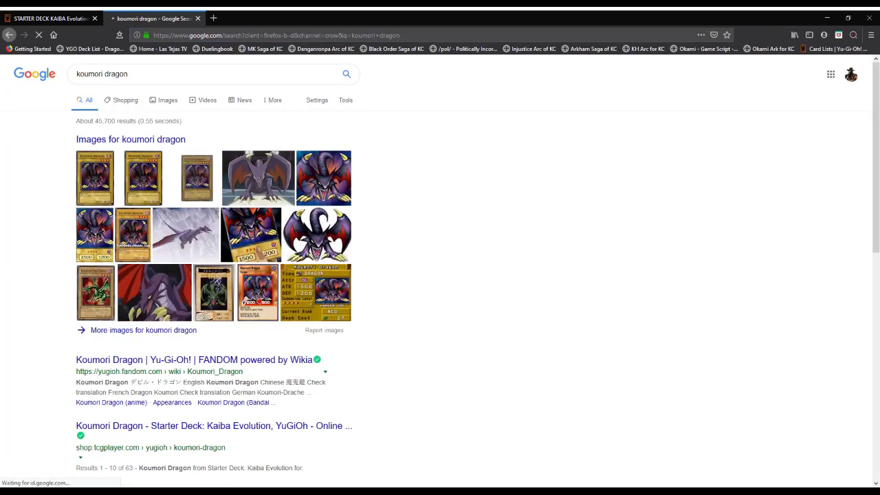
- View Koumori Dragon's wiki page and its English TCG sets, then return to the KAIBA Evolution list
click(195, 360)
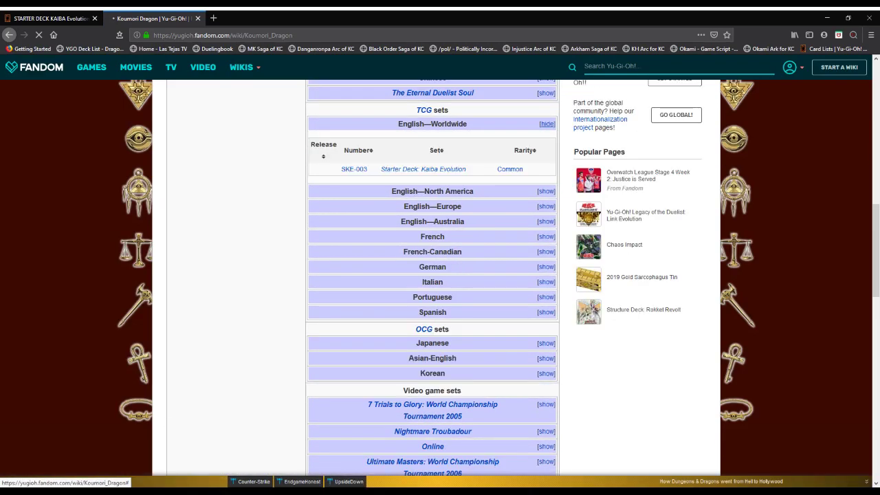
click(546, 124)
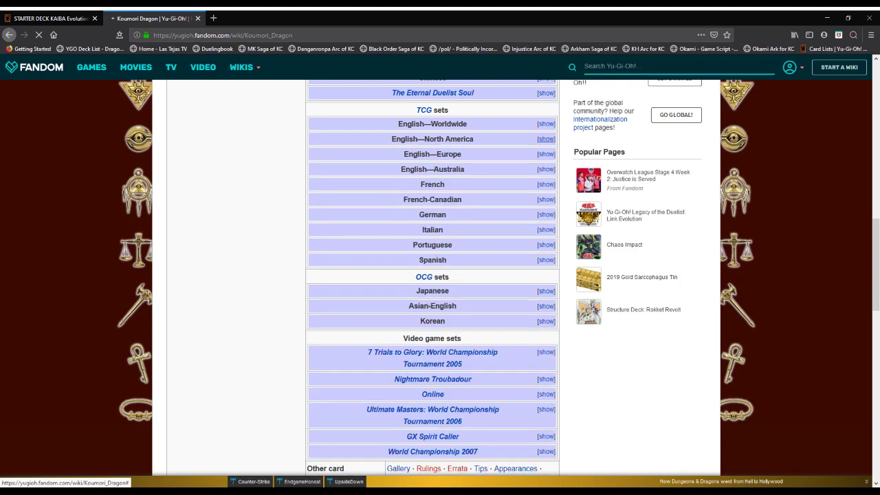
click(48, 18)
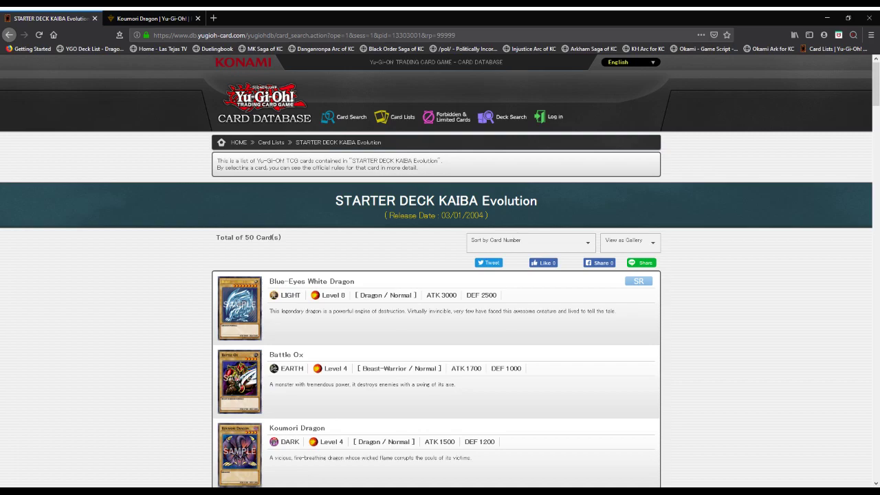
- Scroll down the normal monsters past Battle Ox, Rogue Doll and Mystic Horseman to Hyozanryu and Opticlops
scroll(down, 3)
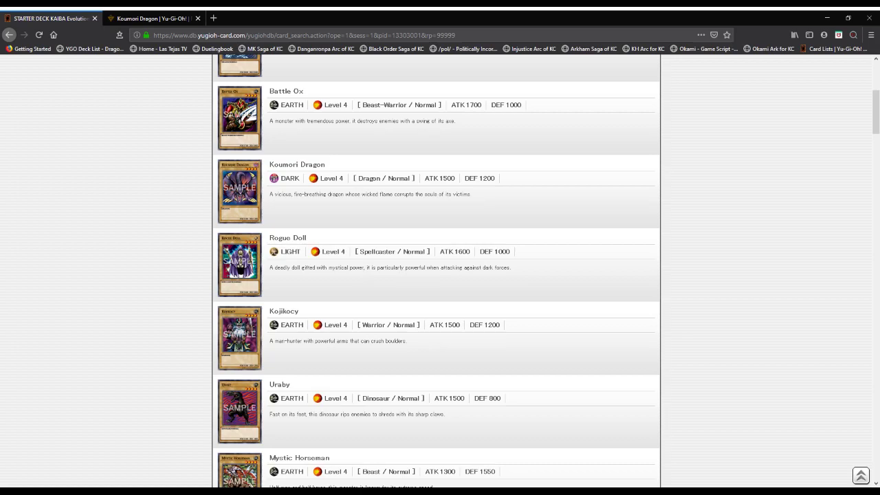
scroll(down, 3)
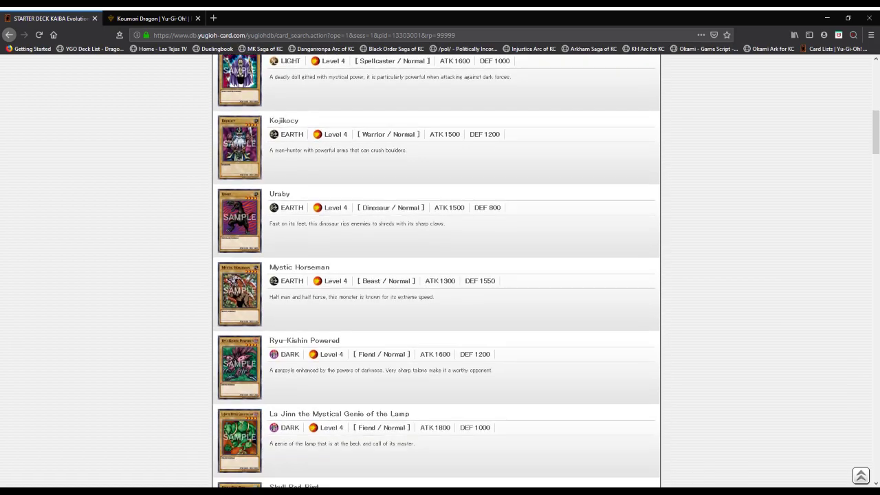
scroll(down, 3)
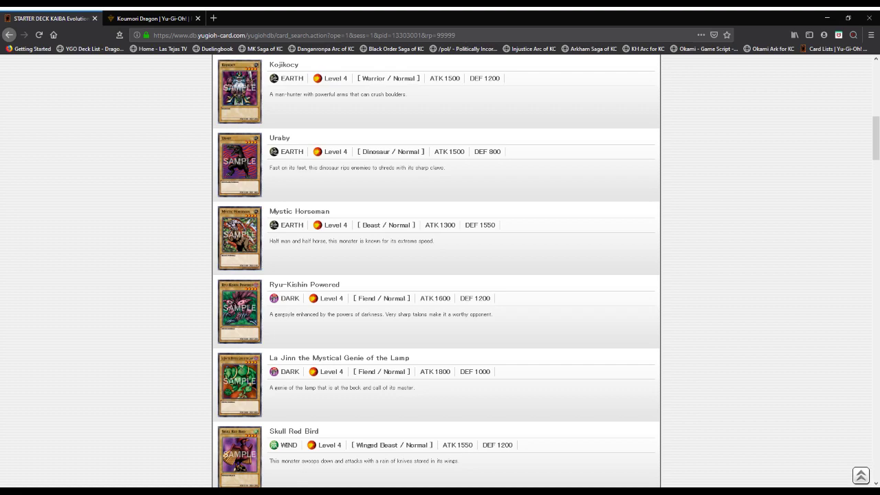
scroll(down, 3)
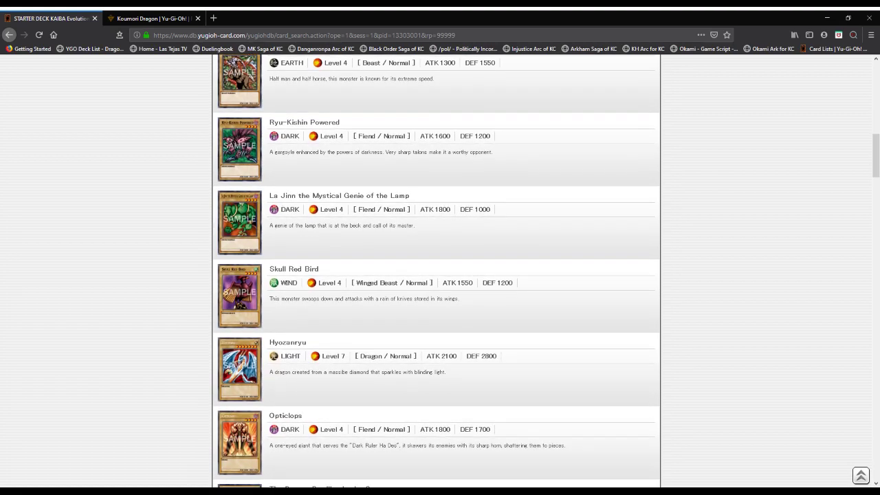
scroll(down, 3)
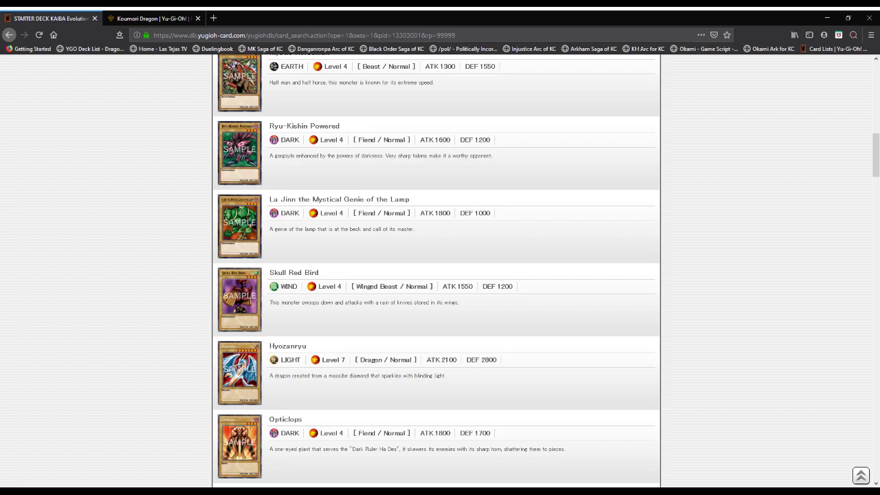
scroll(down, 3)
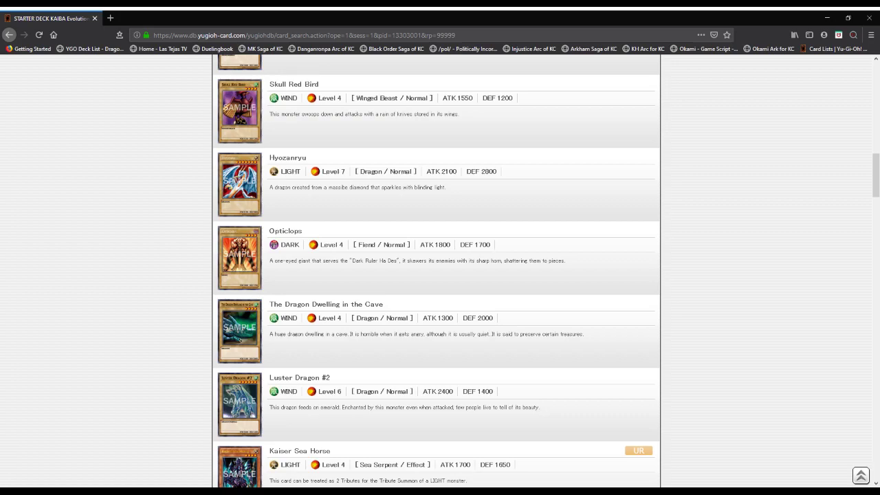
- Scroll through Lord of D., Mysterious Puppeteer and Trap Master, then back up to Blue-Eyes White Dragon
scroll(down, 3)
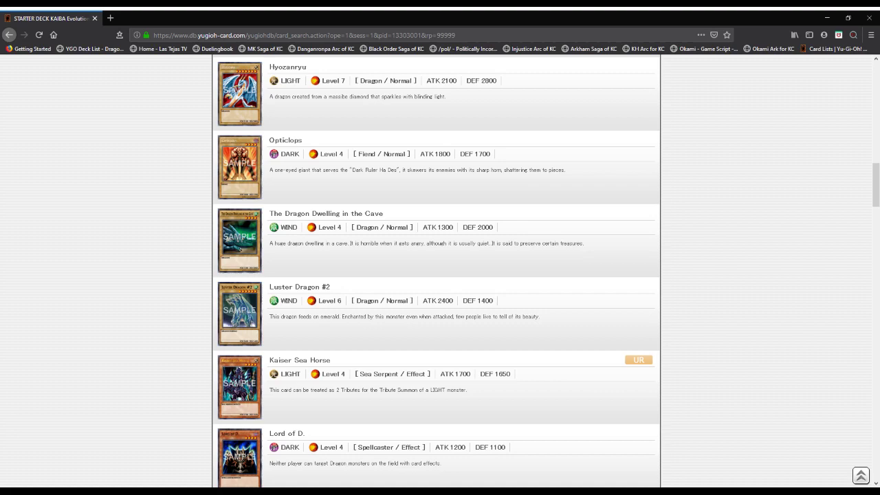
scroll(down, 3)
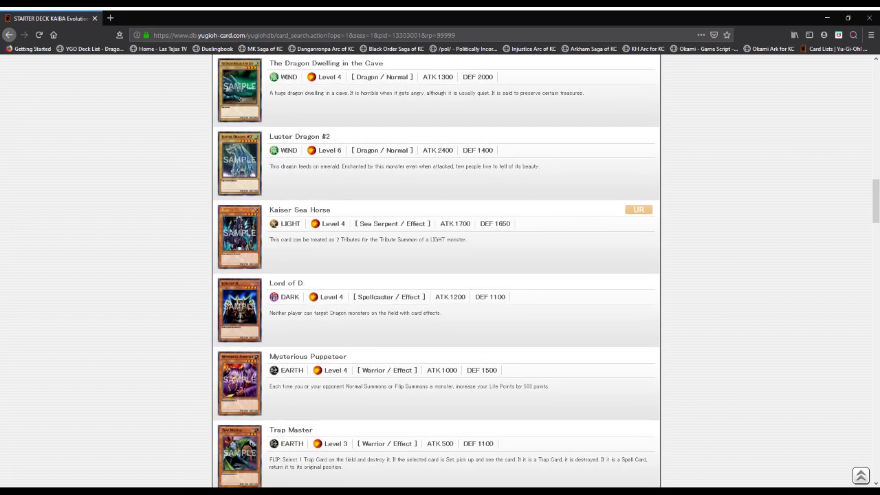
scroll(down, 3)
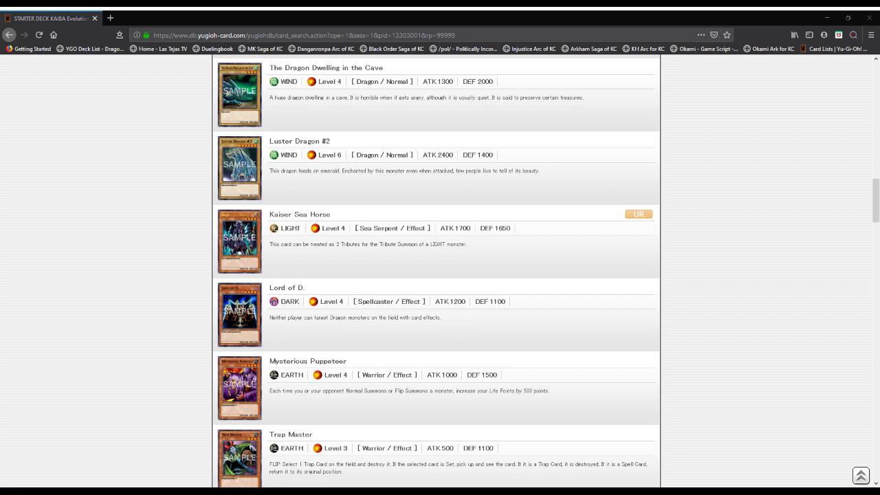
scroll(down, 3)
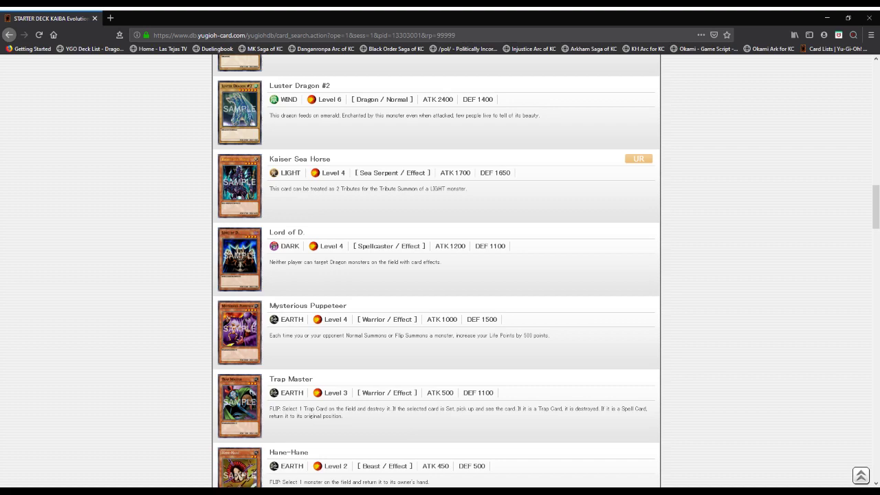
scroll(up, 3)
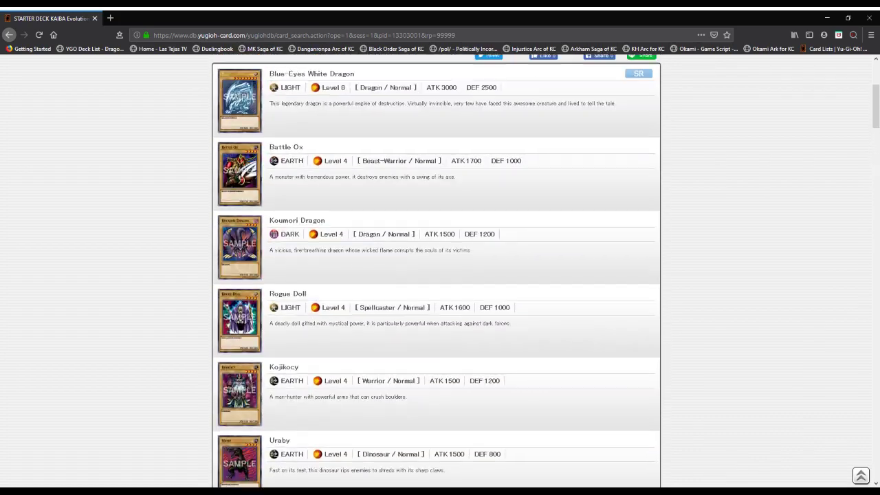
- Scroll past Hane-Hane, Witch of the Black Forest and Mad Sword Beast down to Paladin of White Dragon and White Dragon Ritual
scroll(down, 3)
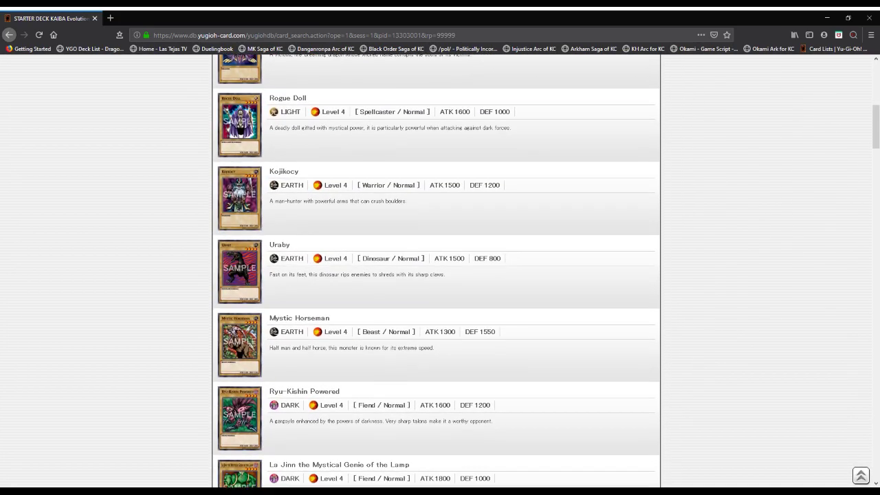
scroll(down, 3)
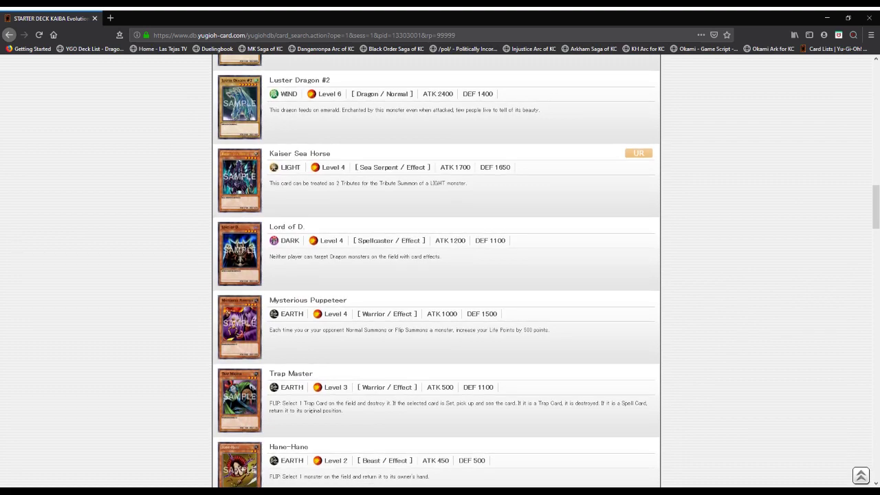
scroll(down, 3)
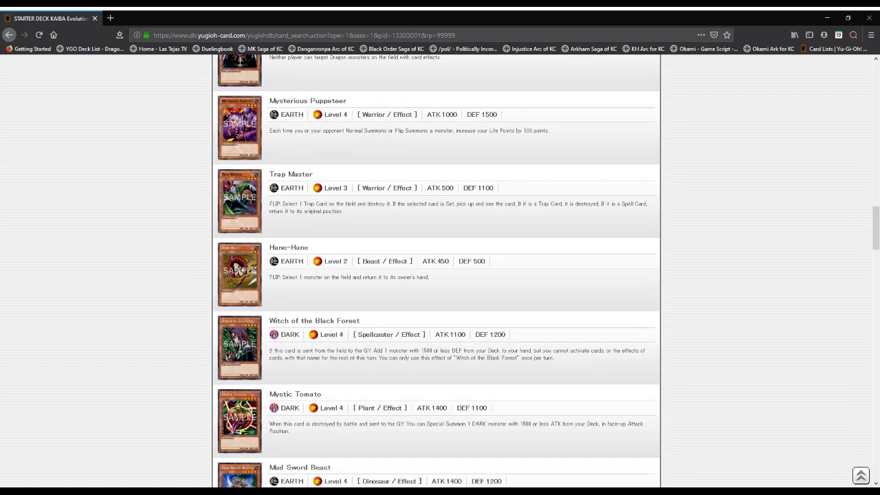
scroll(down, 3)
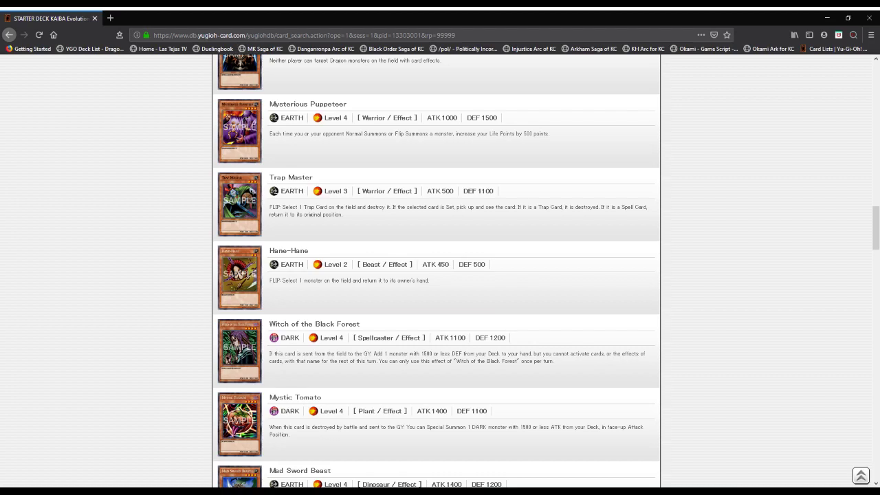
scroll(down, 3)
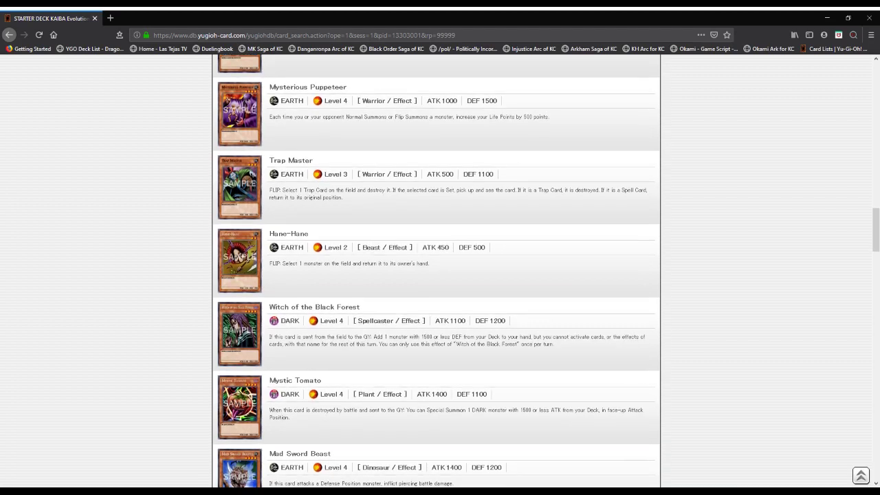
scroll(down, 3)
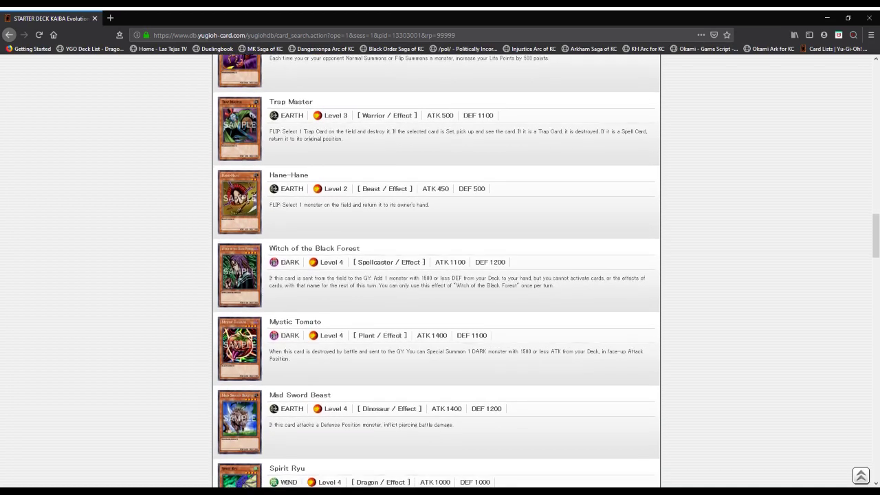
scroll(down, 3)
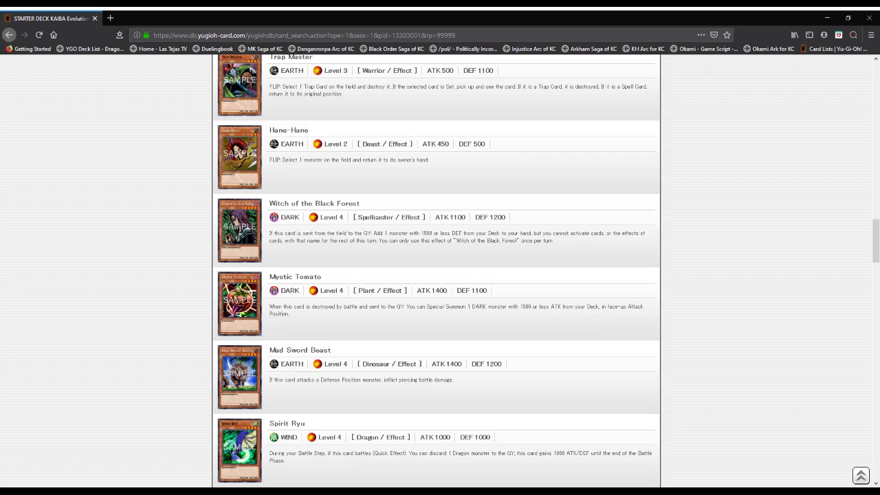
scroll(down, 3)
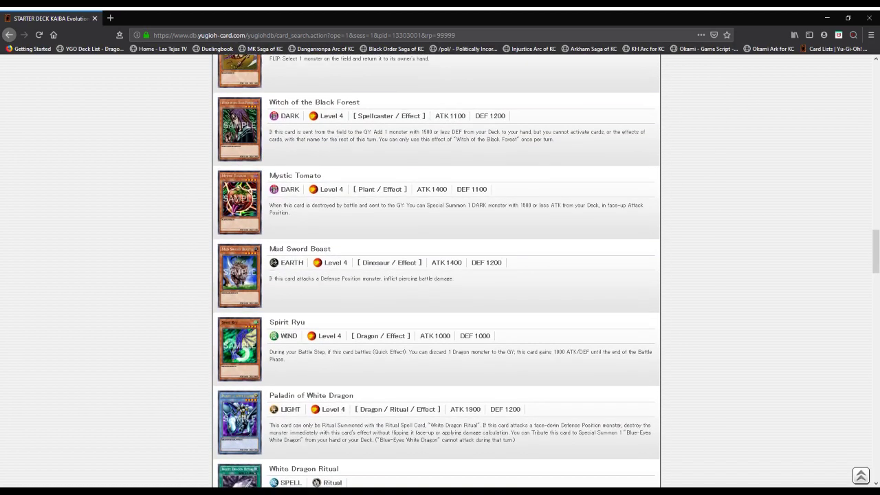
scroll(down, 3)
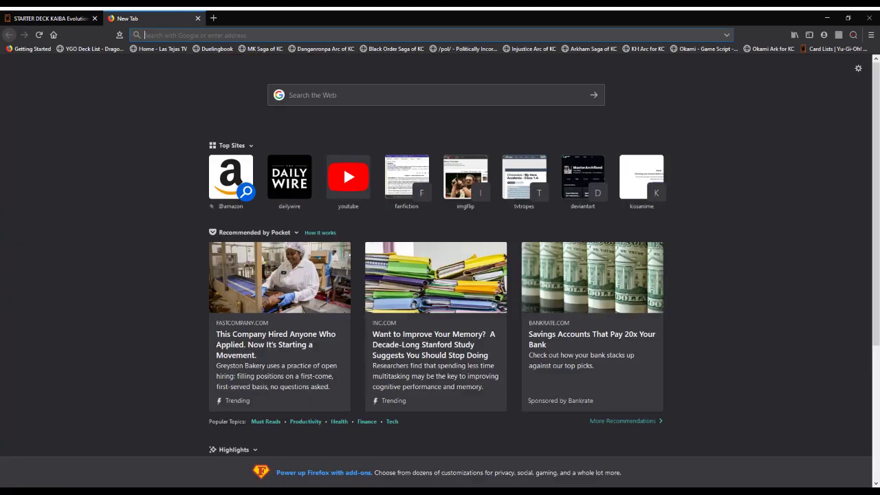
- Search Fandom for 'mad s', view Mad Sword Beast's TCG sets table, then return to the deck list
text(mortalkombat.fandom.com/)
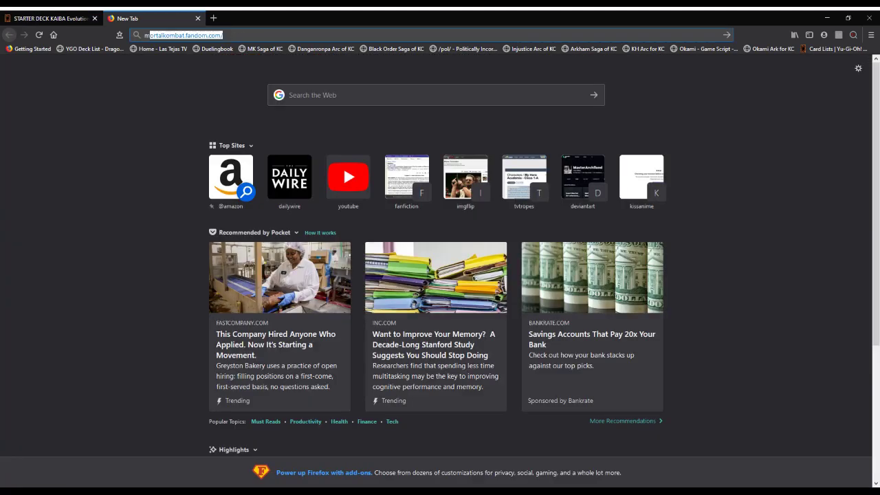
text(mad s)
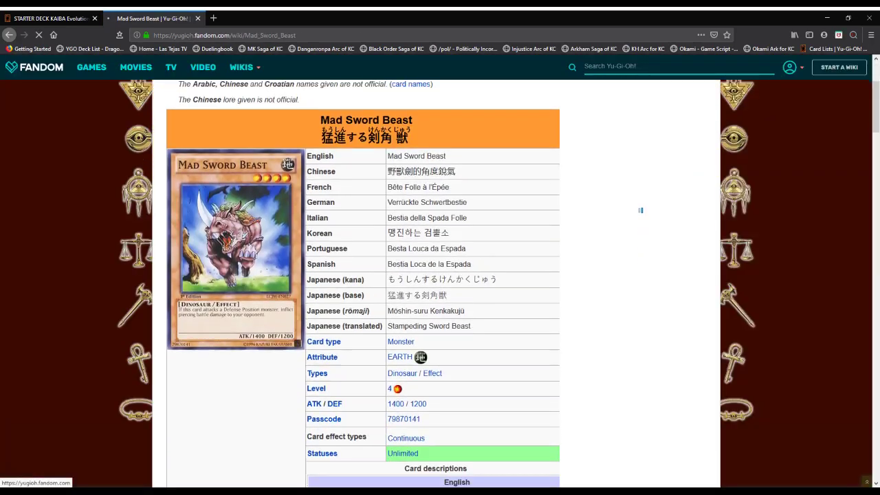
scroll(down, 3)
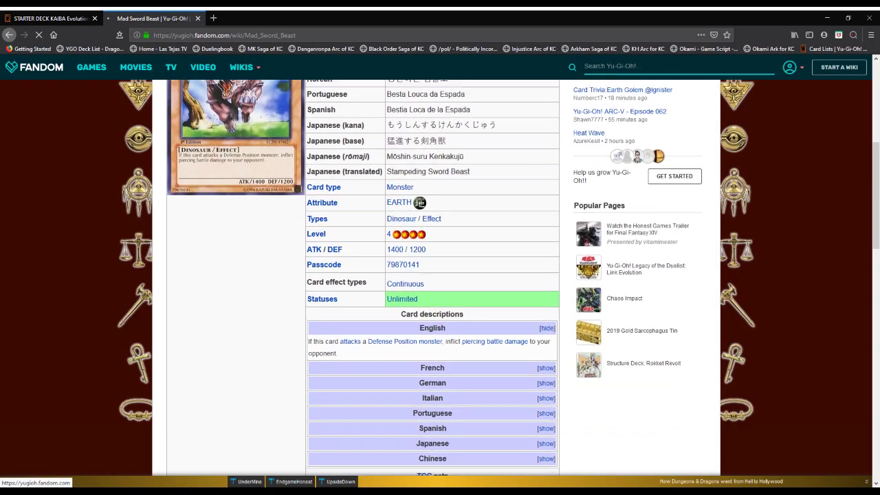
scroll(down, 3)
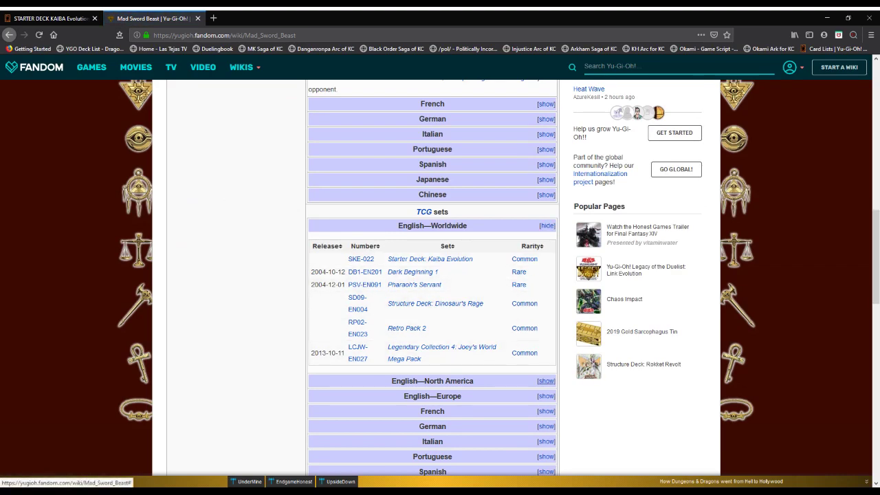
click(544, 381)
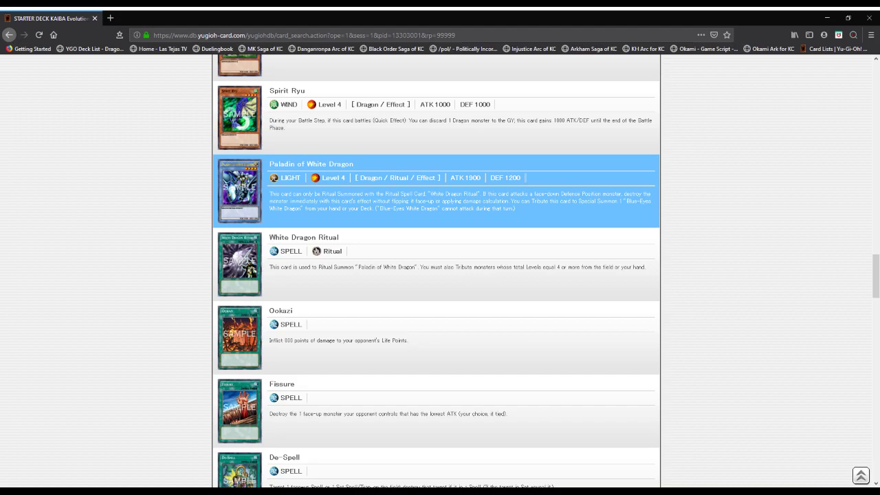
- Scroll from White Dragon Ritual into the spells, Fissure and Ookazi through Soul Exchange and The Flute of Summoning Dragon
scroll(down, 3)
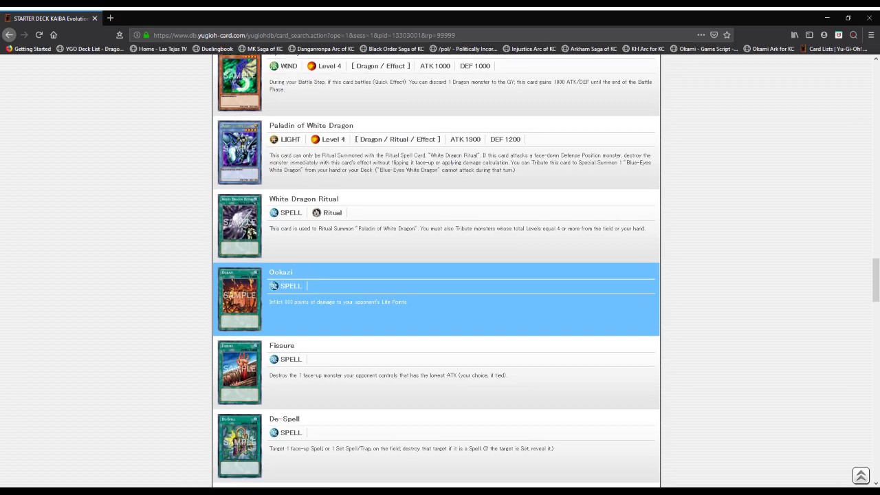
scroll(down, 3)
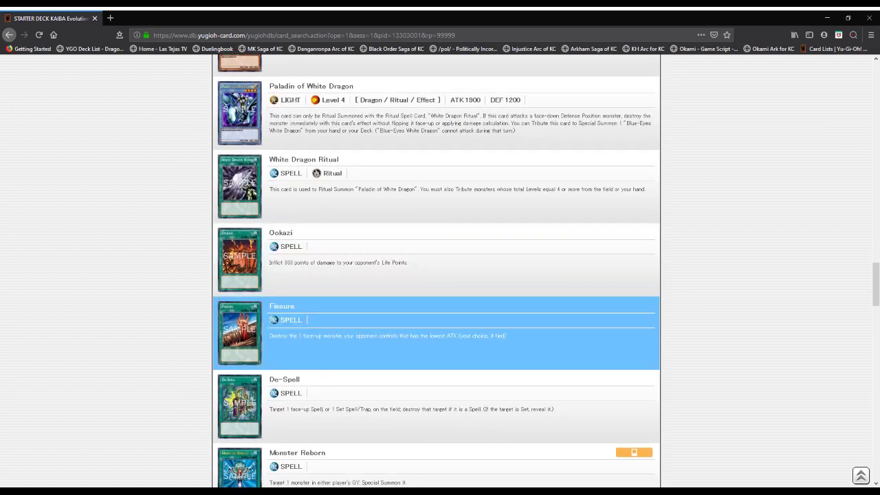
scroll(down, 3)
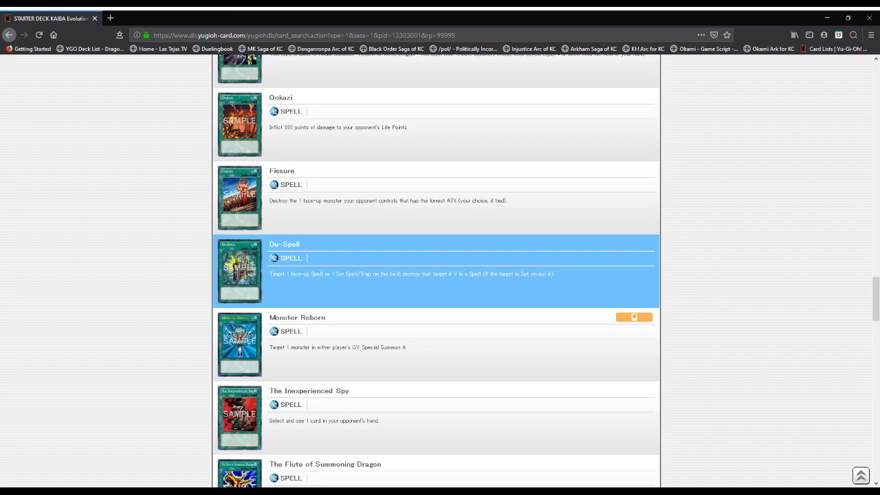
scroll(down, 3)
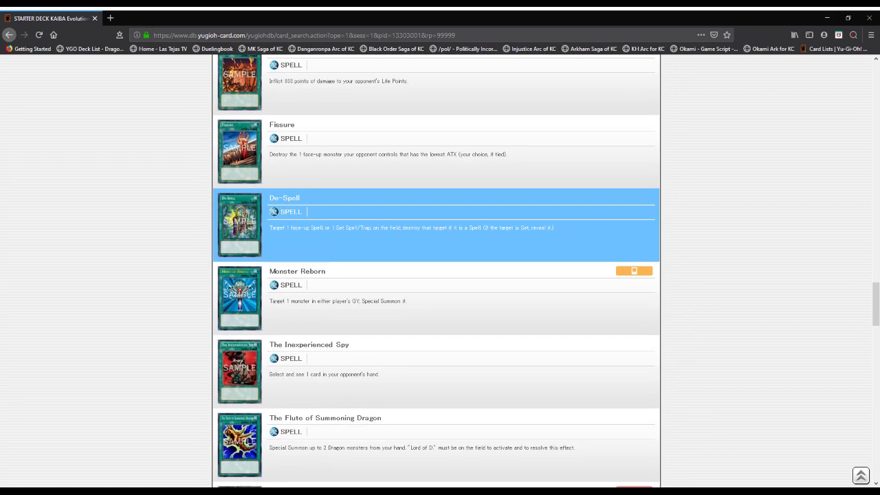
scroll(down, 3)
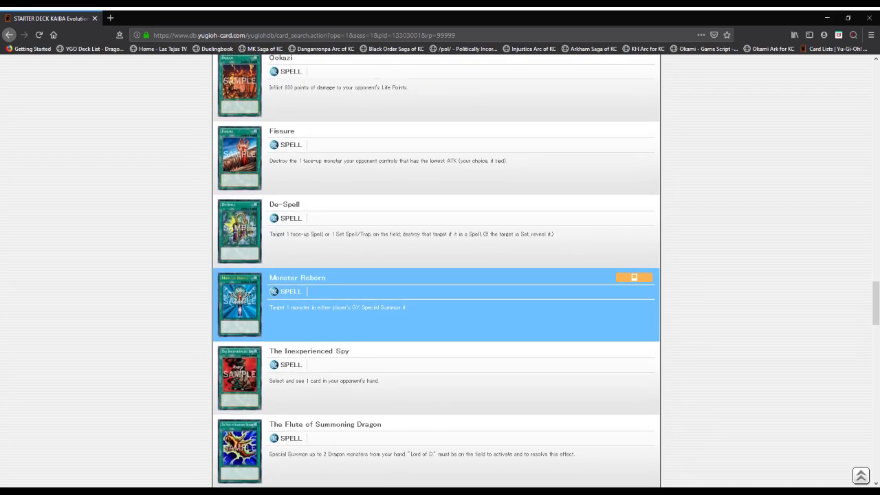
scroll(down, 3)
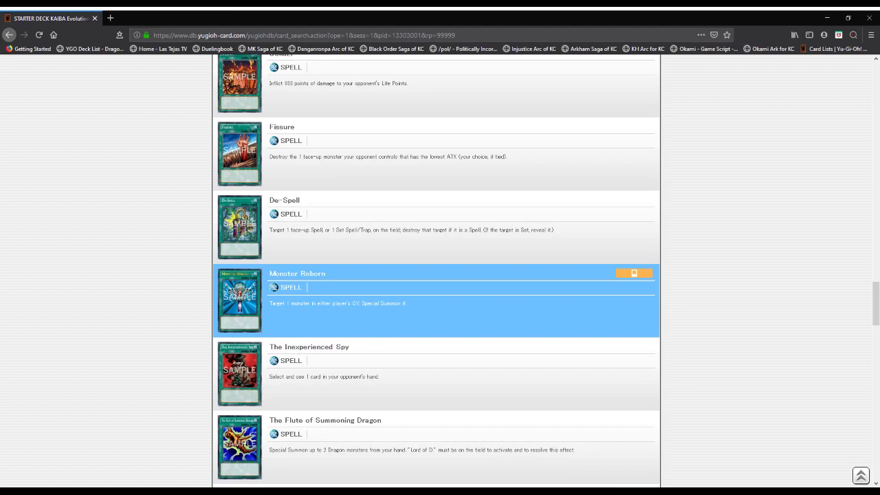
scroll(down, 3)
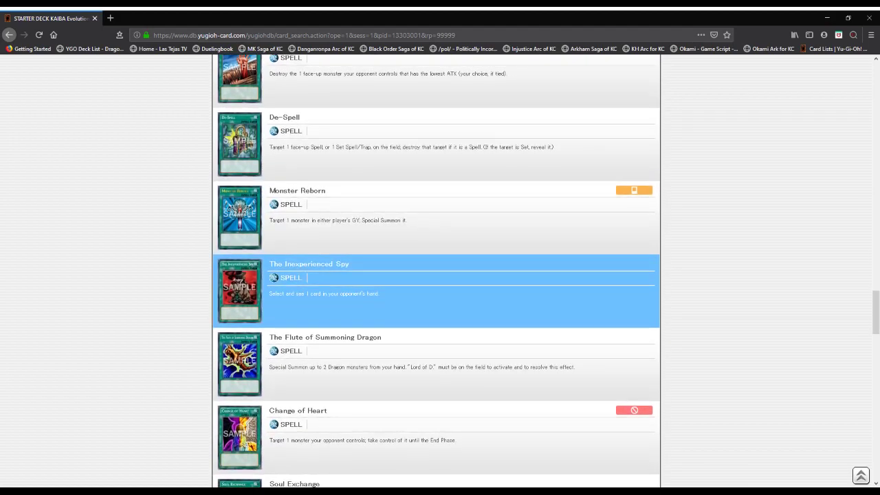
scroll(down, 3)
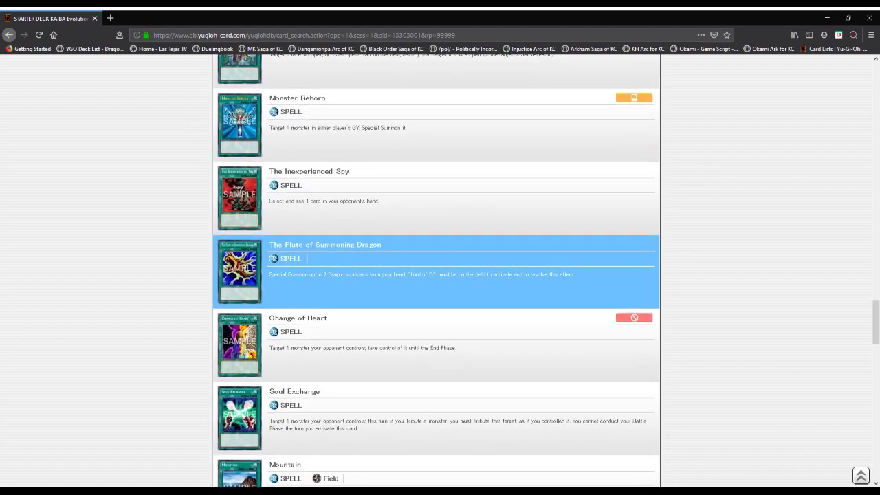
scroll(down, 3)
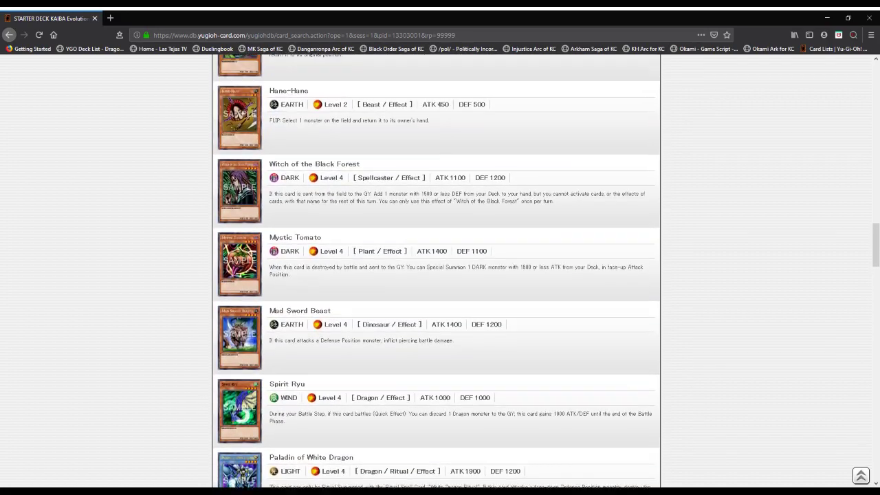
- Scroll on through the spells past Mountain, Tribute to The Doomed, Rush Recklessly and Megamorph to Premature Burial
scroll(down, 3)
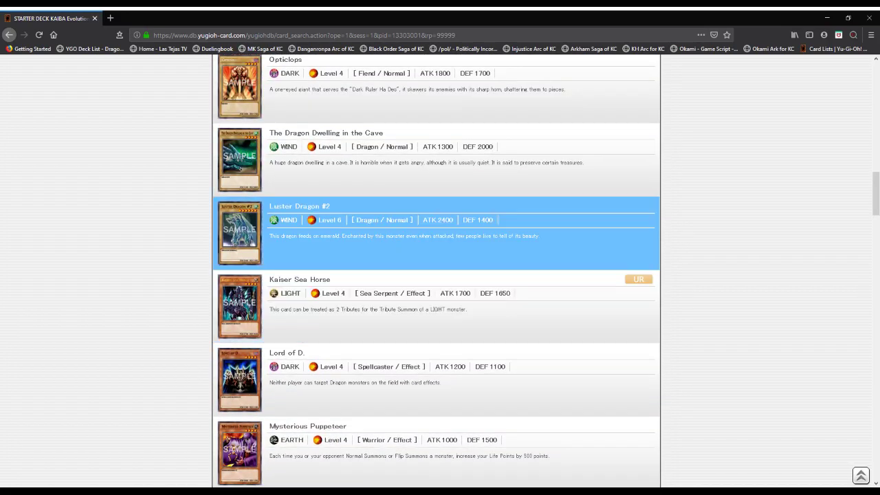
scroll(down, 3)
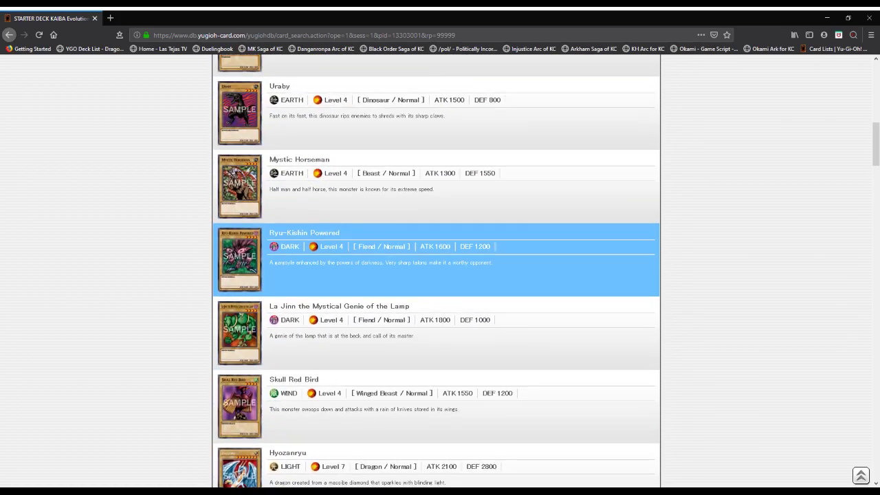
scroll(up, 3)
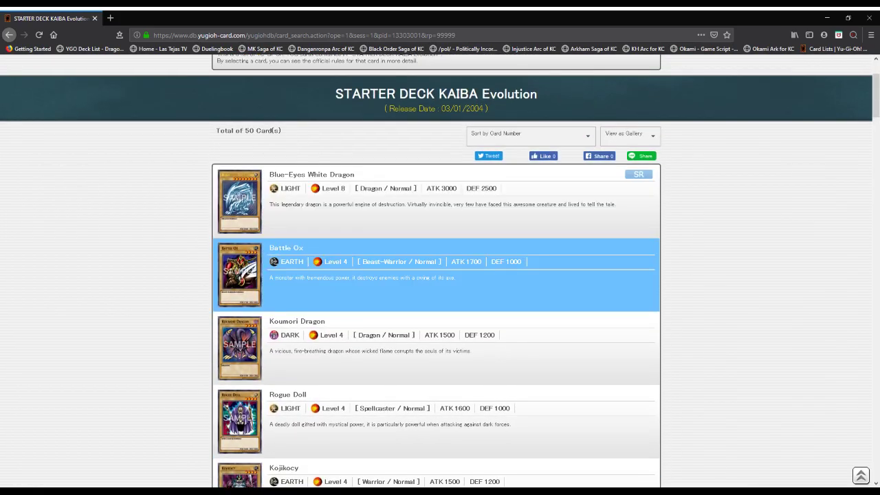
scroll(down, 3)
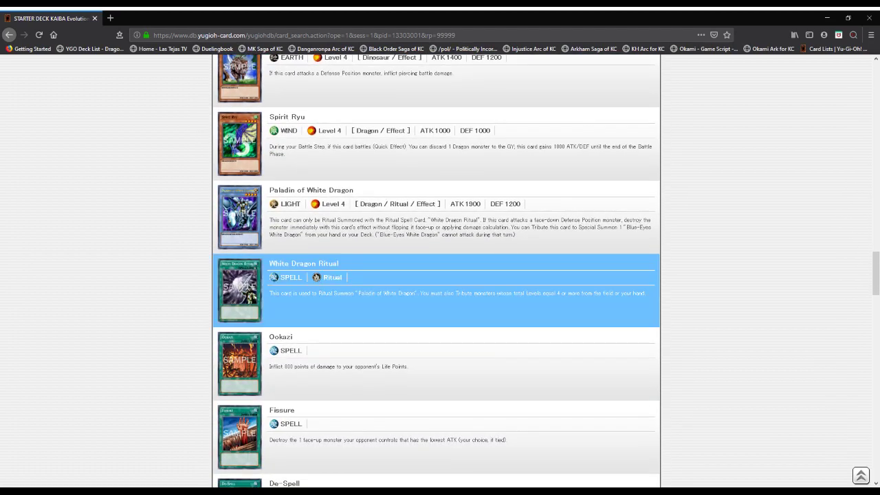
scroll(down, 3)
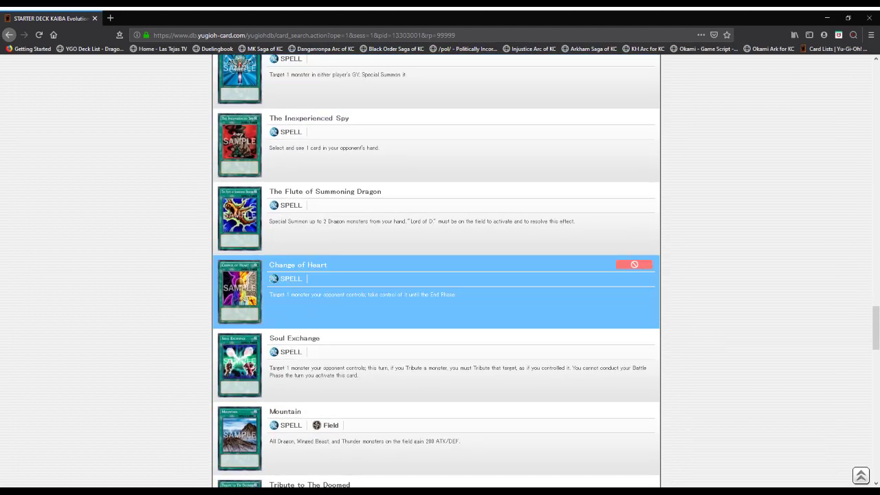
mouse_move(632, 264)
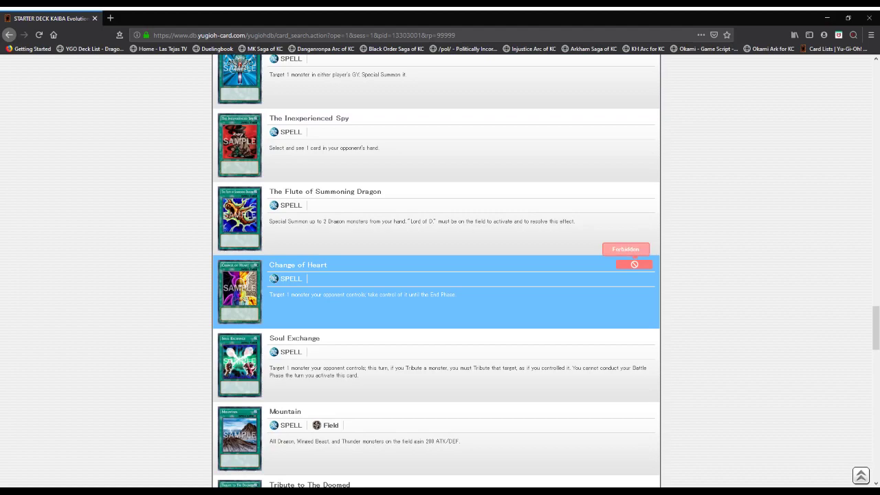
scroll(down, 3)
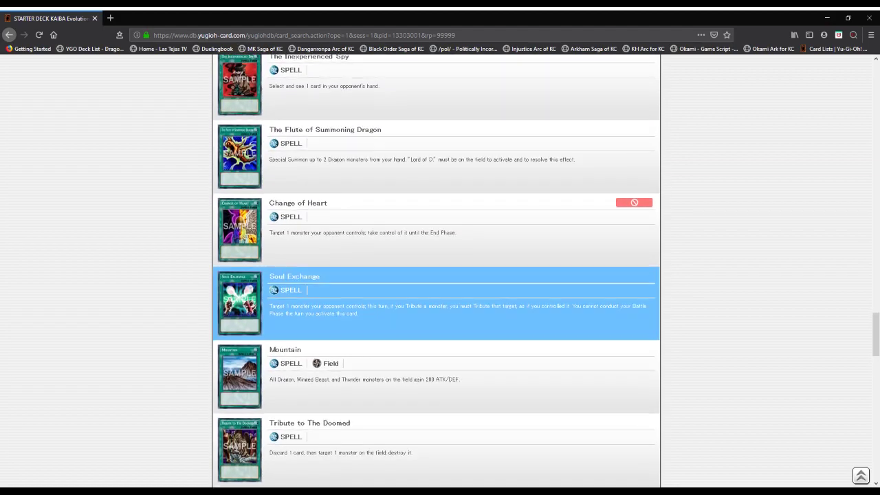
scroll(down, 3)
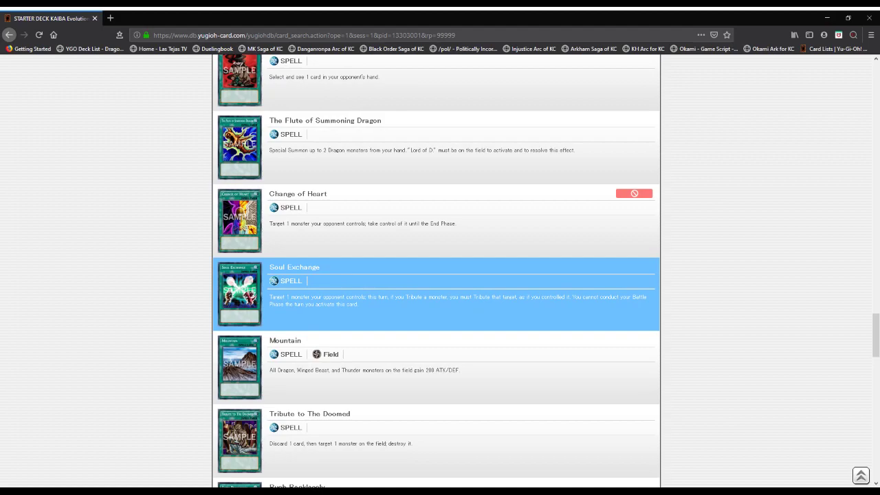
scroll(down, 3)
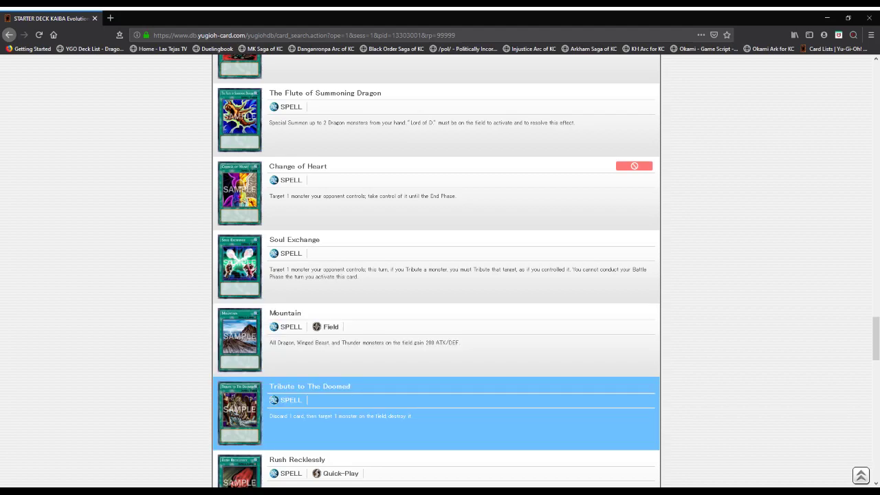
scroll(down, 3)
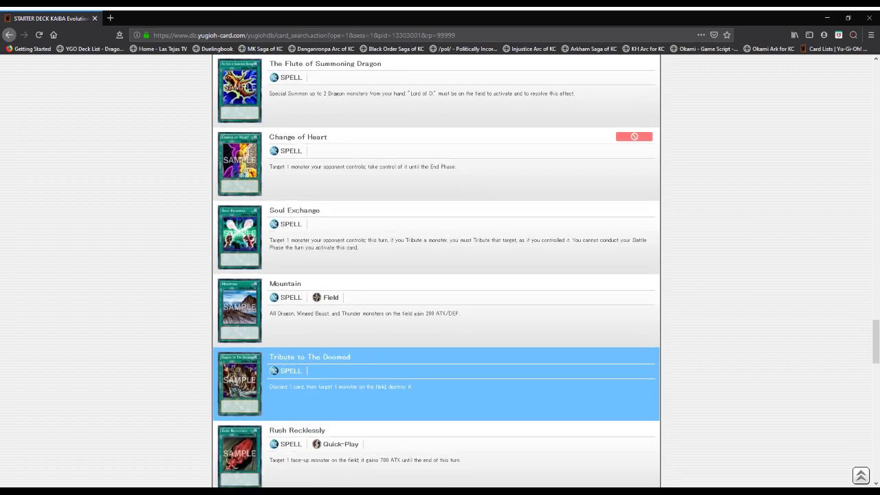
scroll(down, 3)
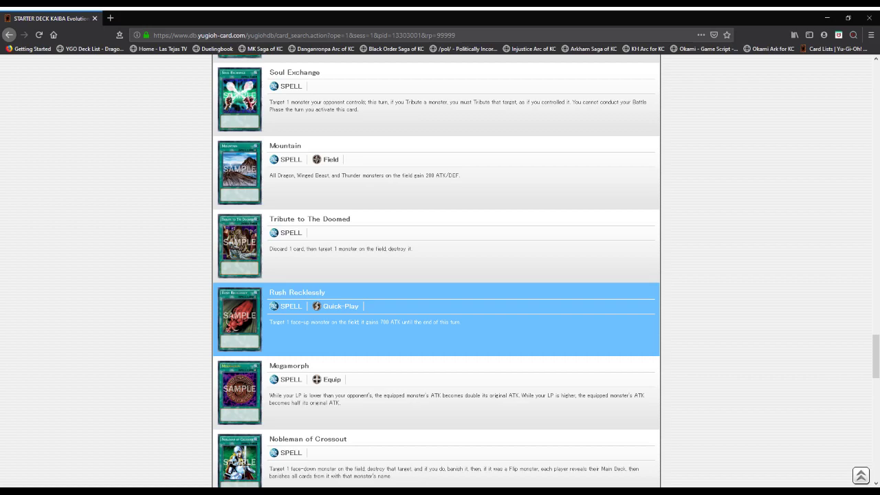
scroll(down, 3)
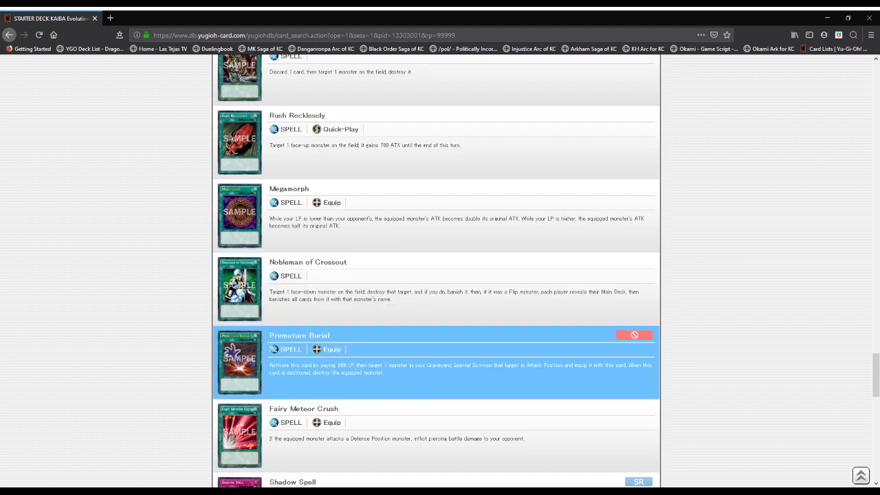
- Scroll past Fairy Meteor Crush into the traps Shadow Spell, Trap Hole and Just Desserts
scroll(down, 3)
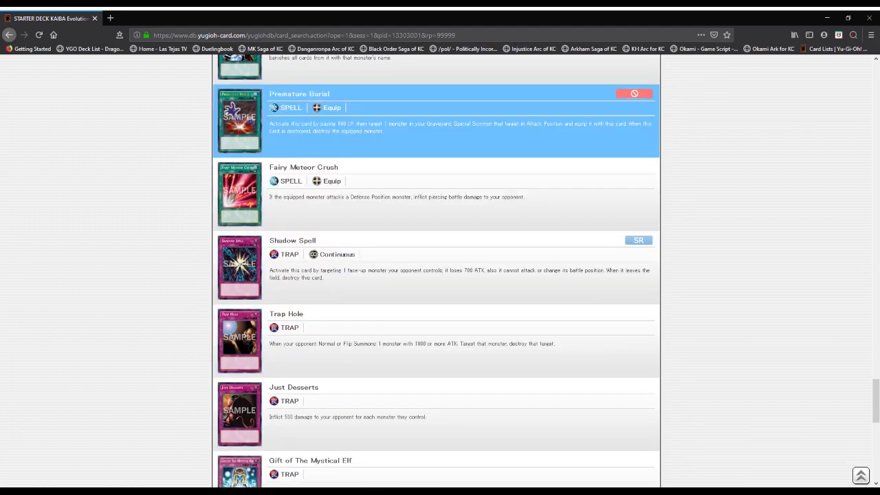
mouse_move(632, 94)
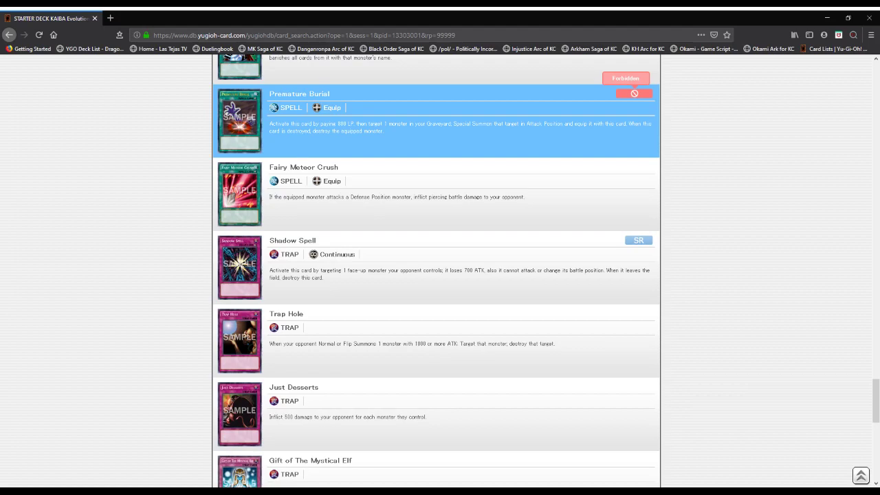
scroll(down, 3)
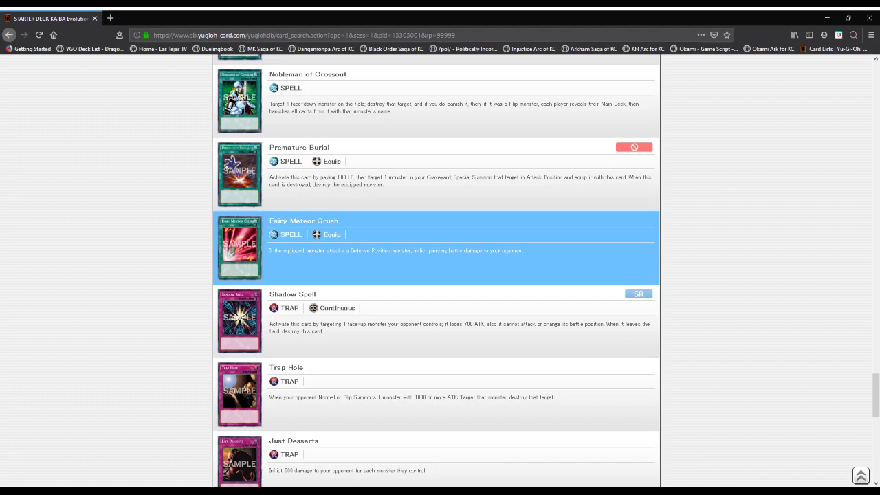
scroll(down, 3)
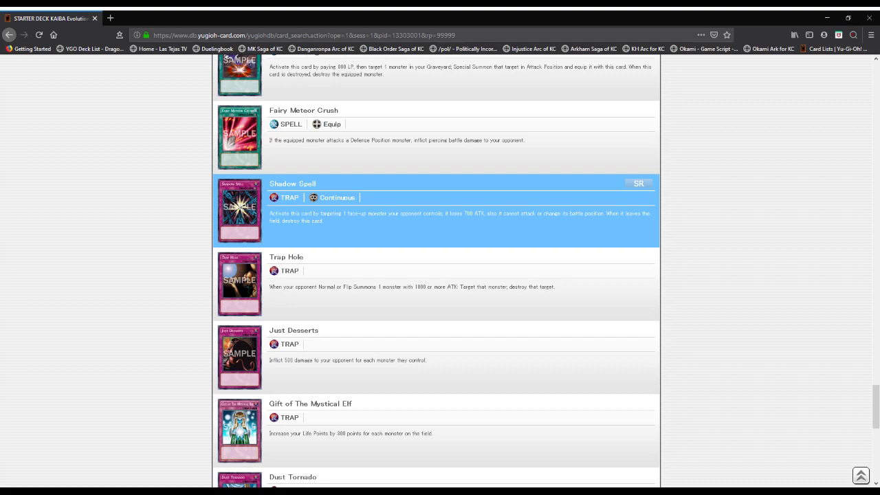
- Scroll through the traps from Gift of The Mystical Elf past Light of Intervention, Jar of Greed and Riryoku Field to D. Tribe
scroll(down, 3)
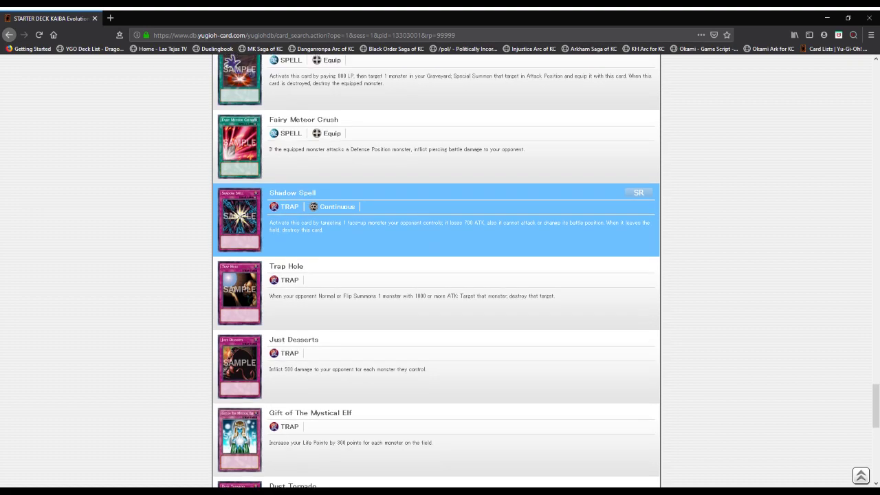
scroll(down, 3)
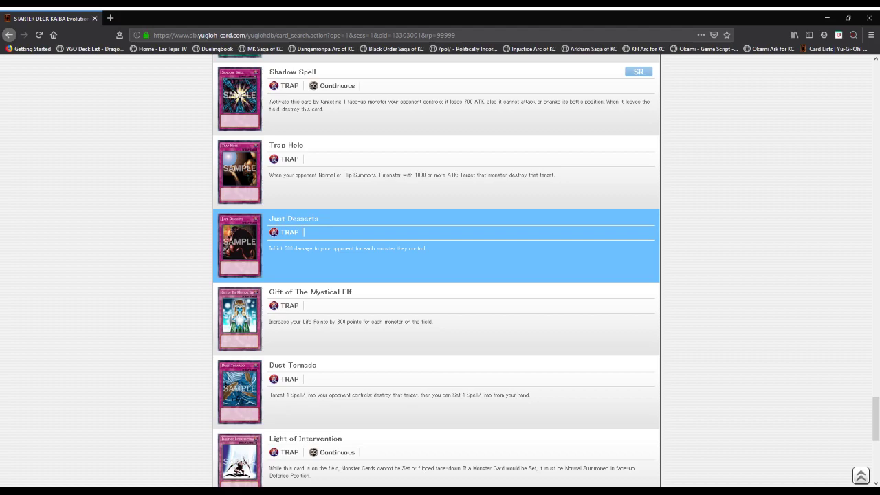
scroll(down, 3)
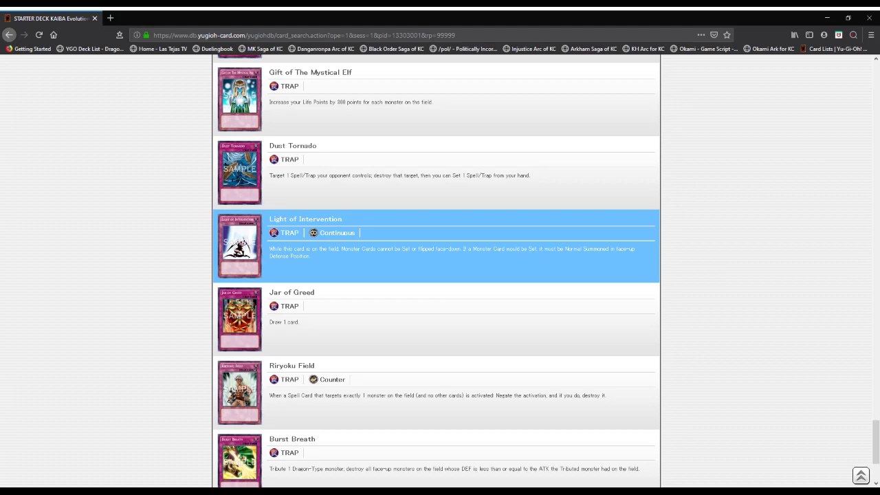
scroll(down, 3)
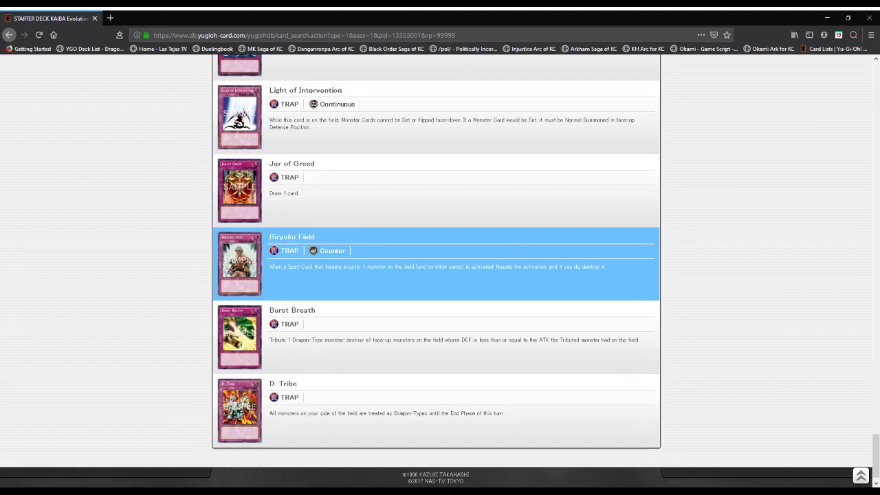
- Scroll to the bottom of the deck list to the final trap, D. Tribe, and the page footer
scroll(down, 3)
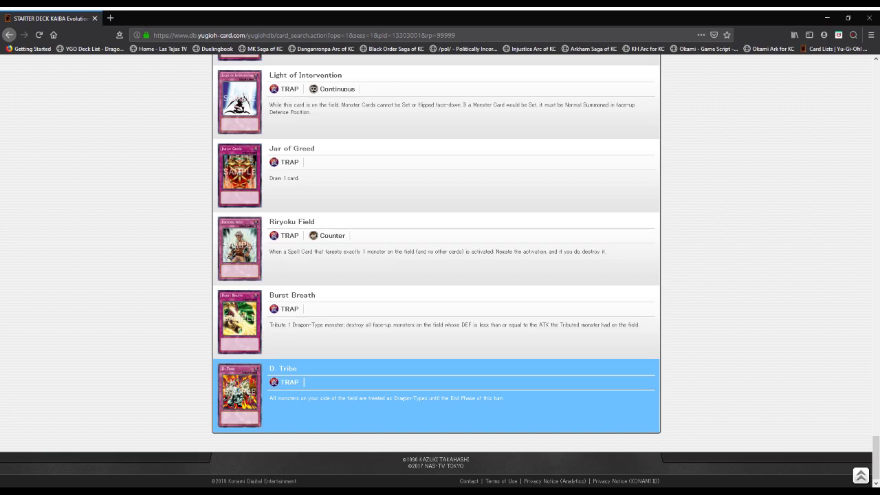
scroll(down, 3)
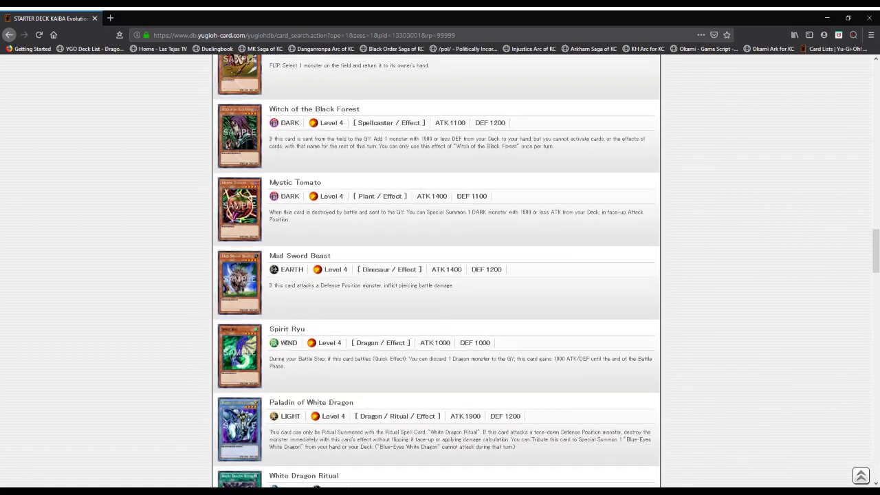